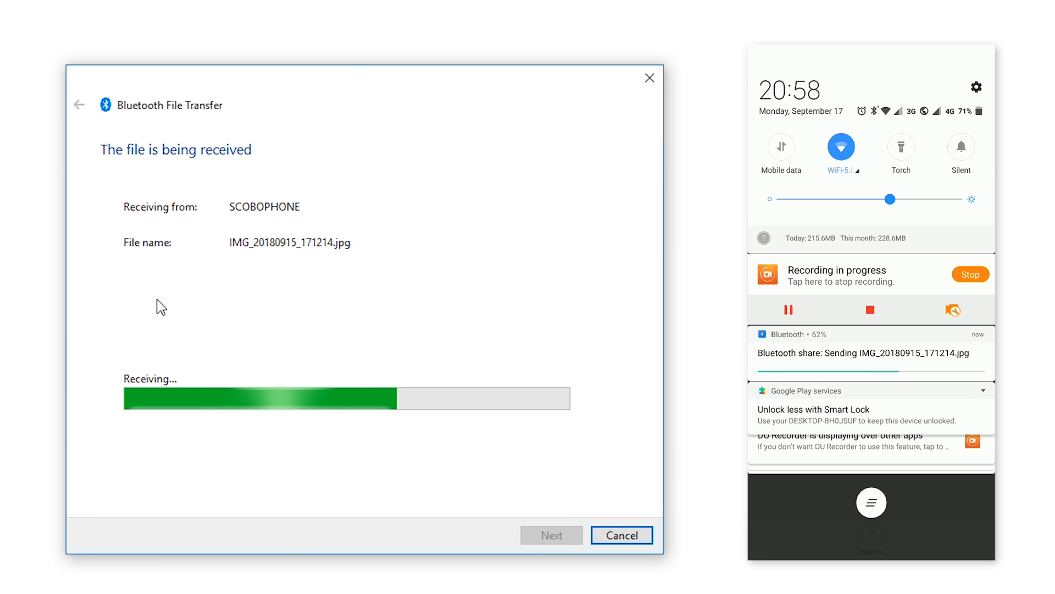
mouse_move(332, 298)
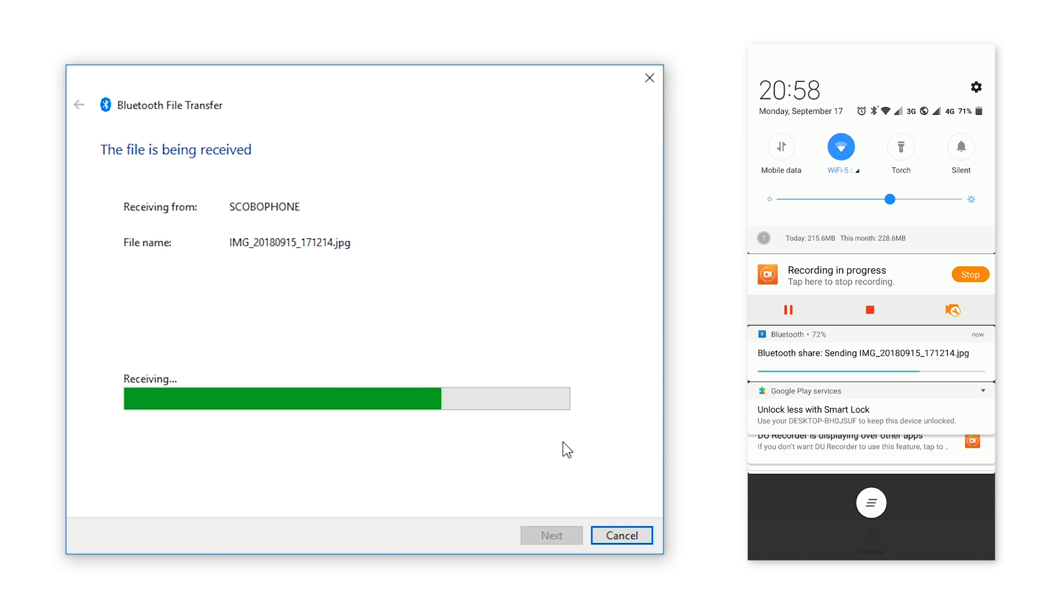
mouse_move(435, 321)
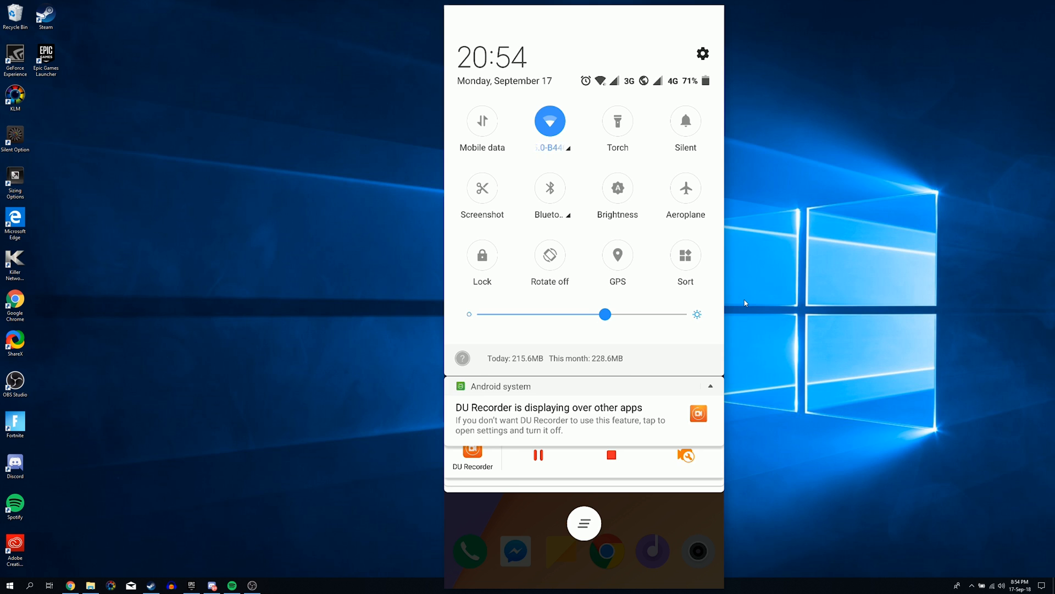
Switch on the phone's Bluetooth and reach the PC's Bluetooth & other devices page.
click(550, 187)
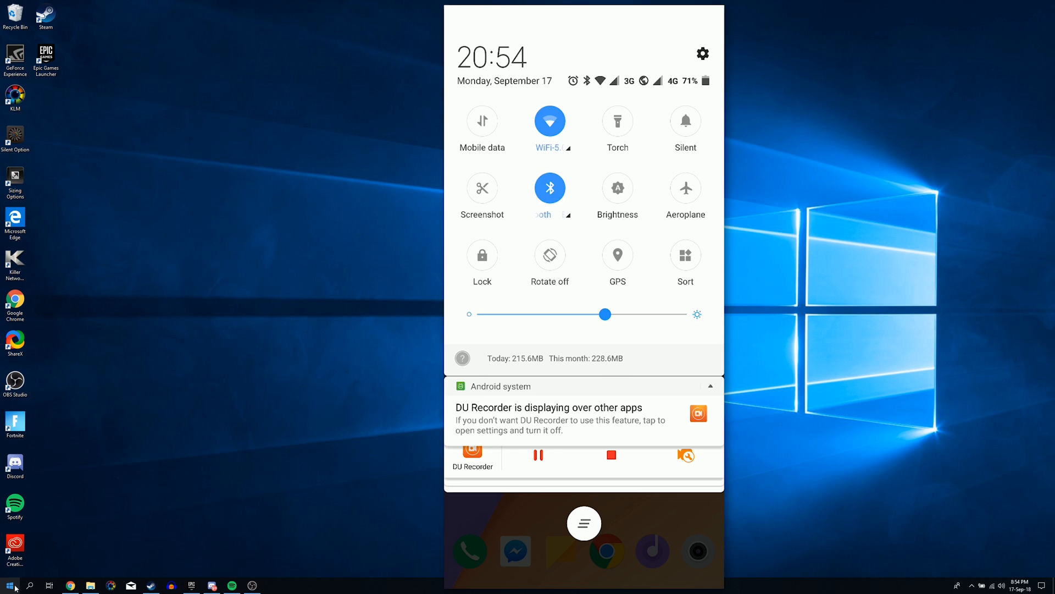
click(550, 188)
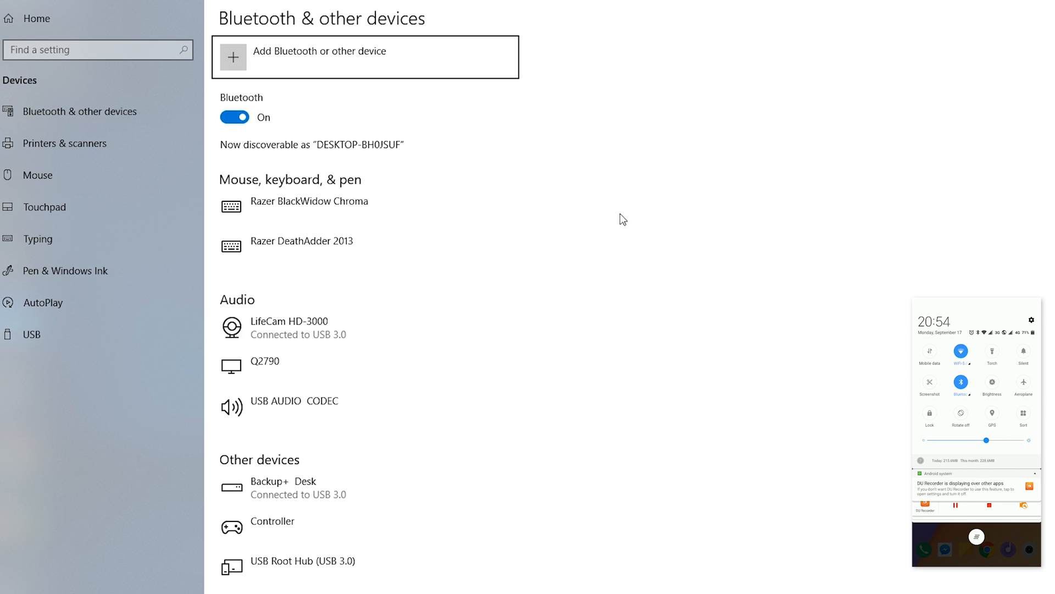
mouse_move(360, 110)
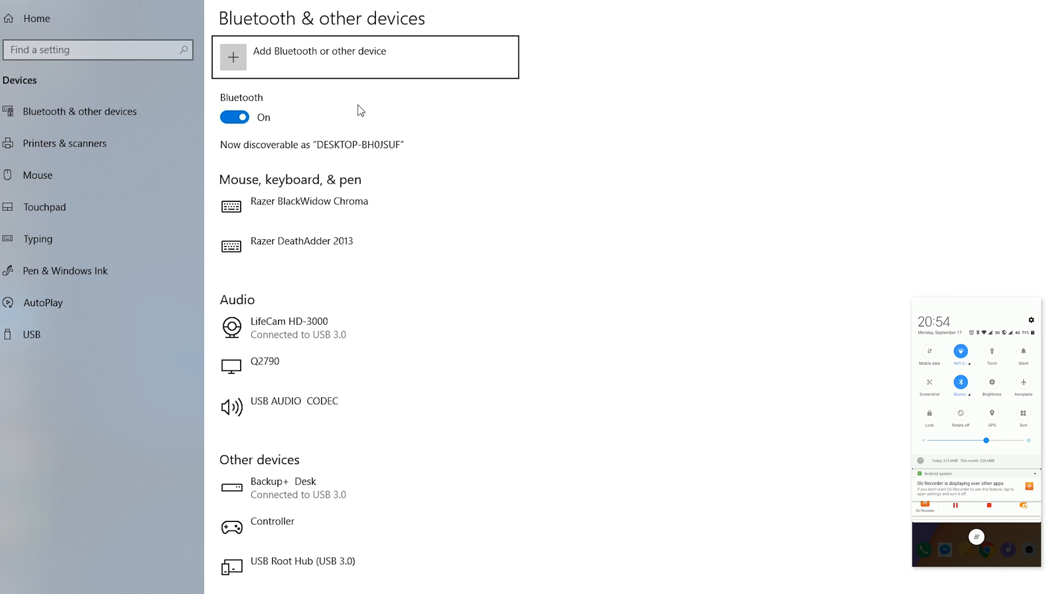
mouse_move(356, 66)
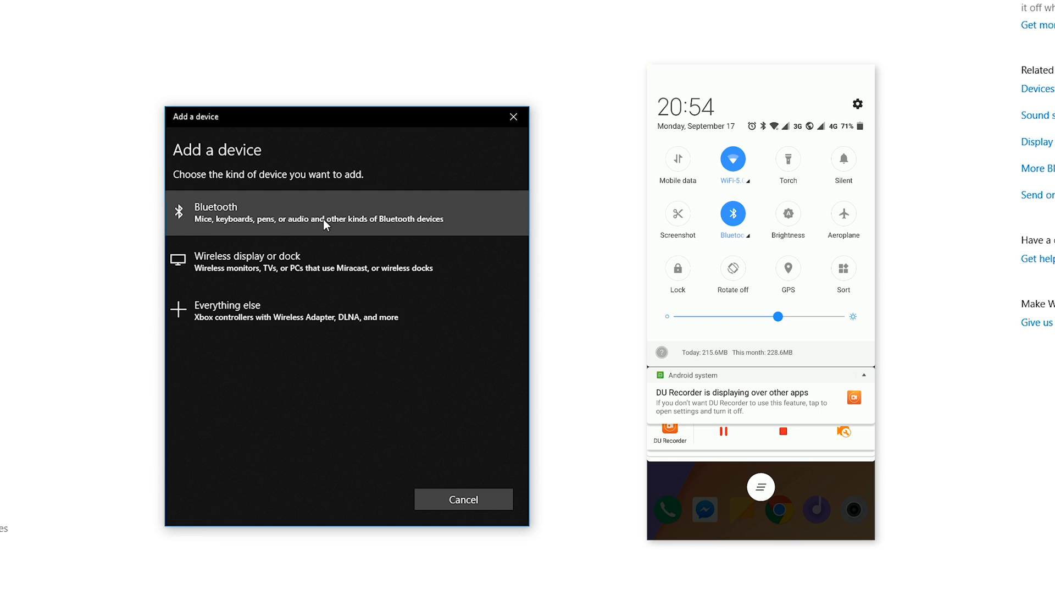
mouse_move(273, 216)
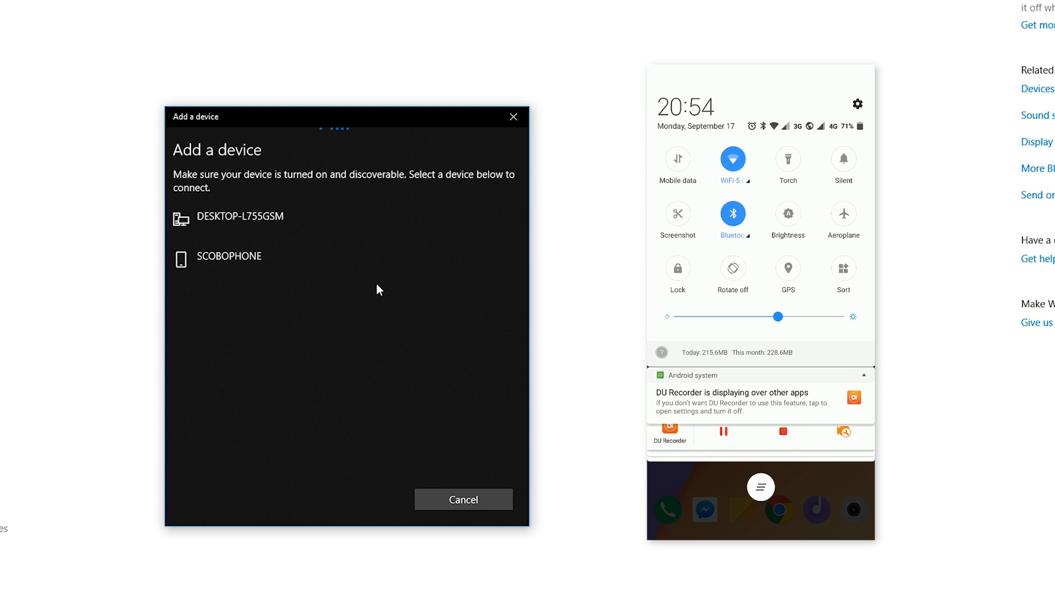
Add a Bluetooth device and connect to SCOBOPHONE from the found devices.
click(230, 256)
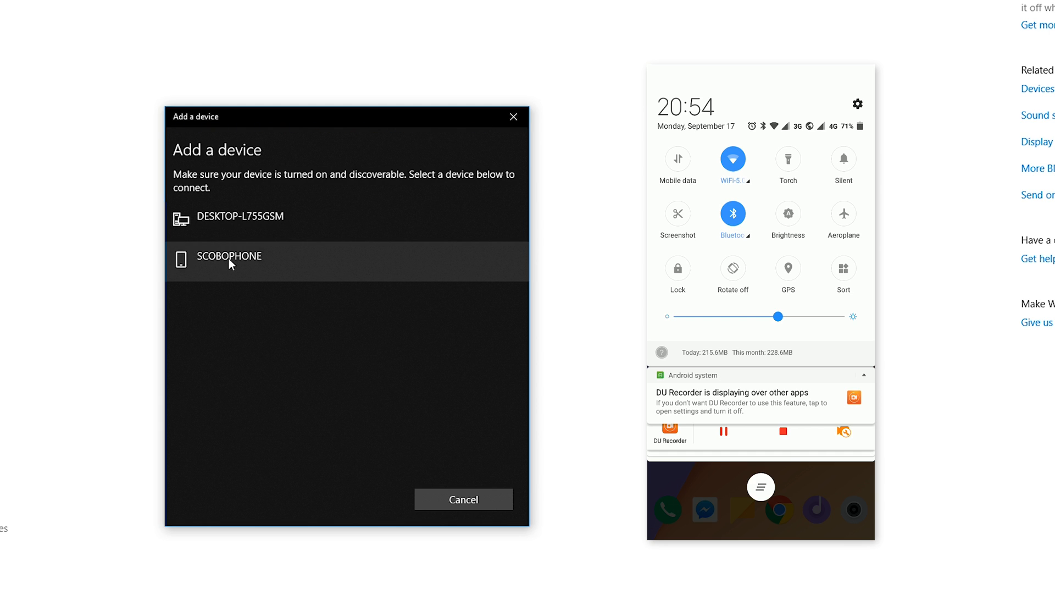
click(229, 256)
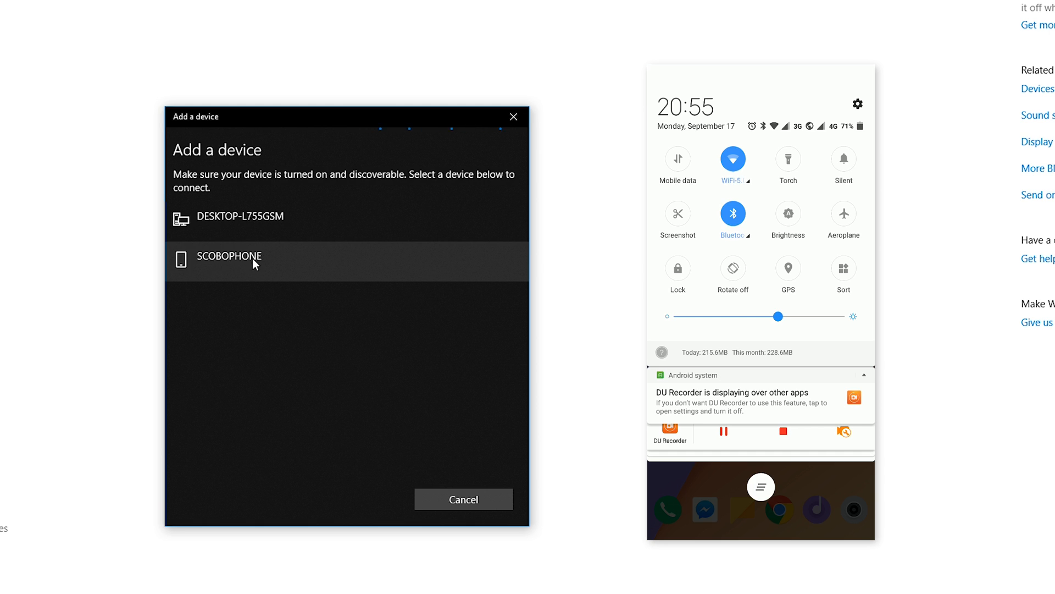
click(228, 256)
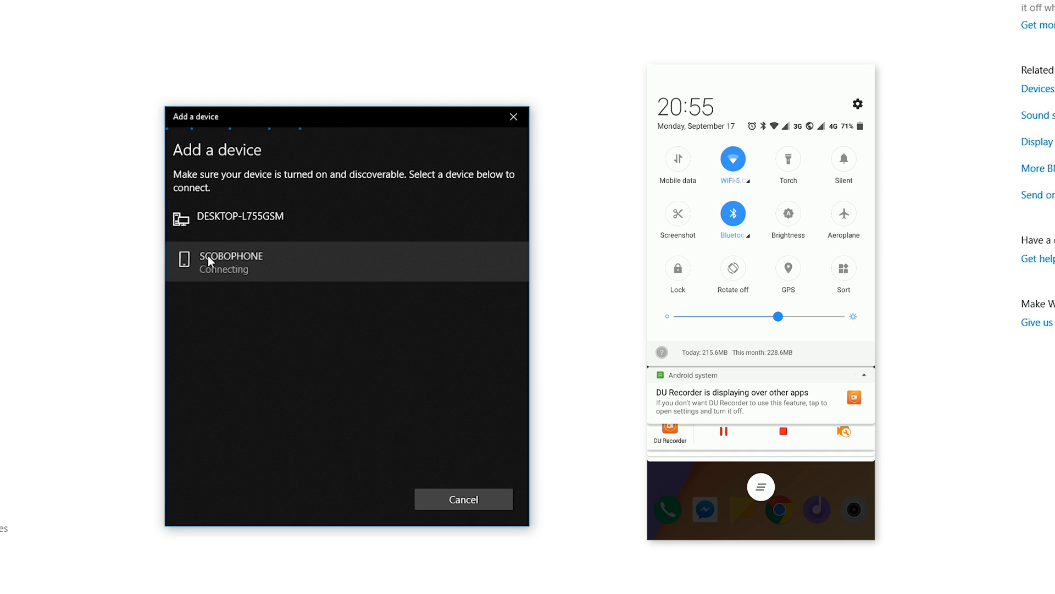
click(236, 261)
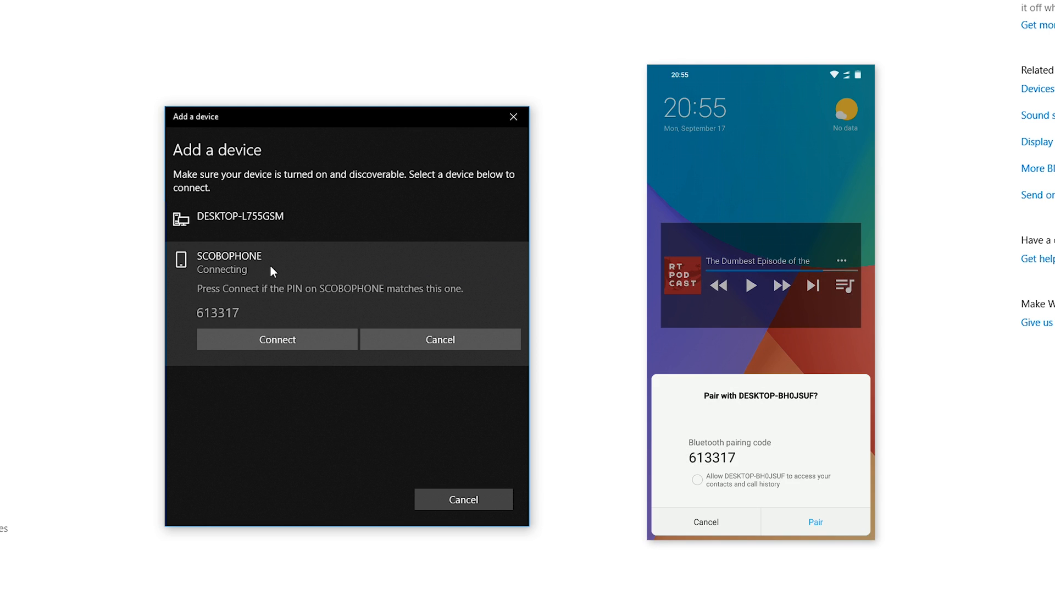
mouse_move(191, 309)
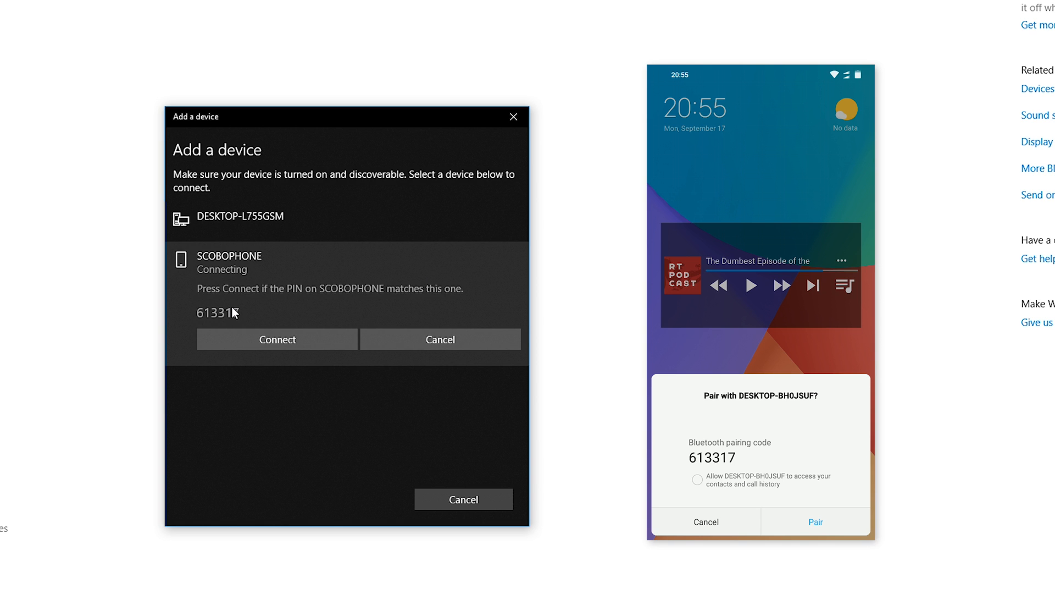
click(815, 521)
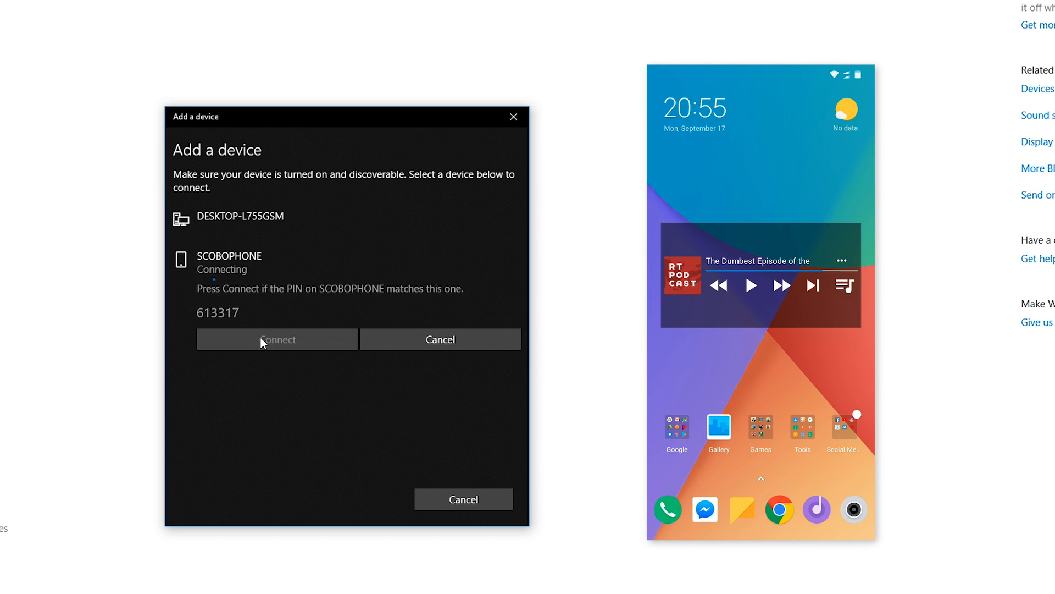
click(277, 338)
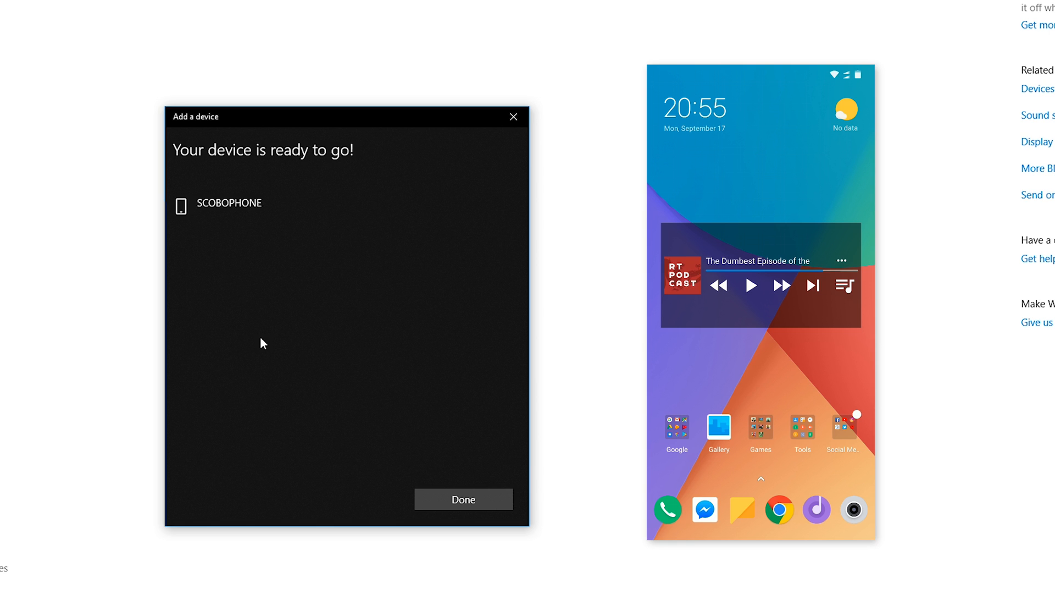
click(462, 500)
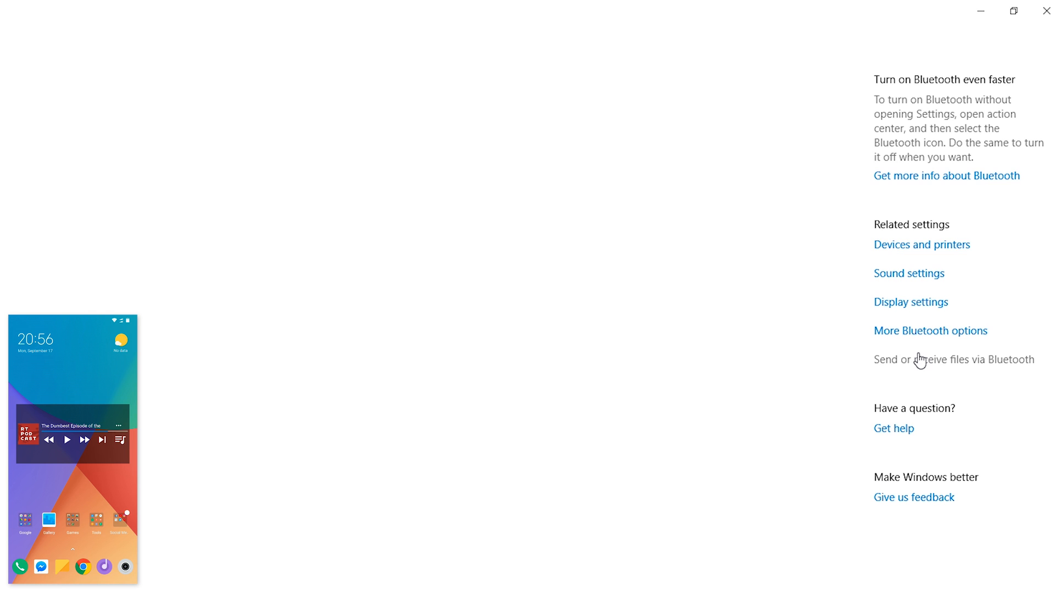
mouse_move(992, 369)
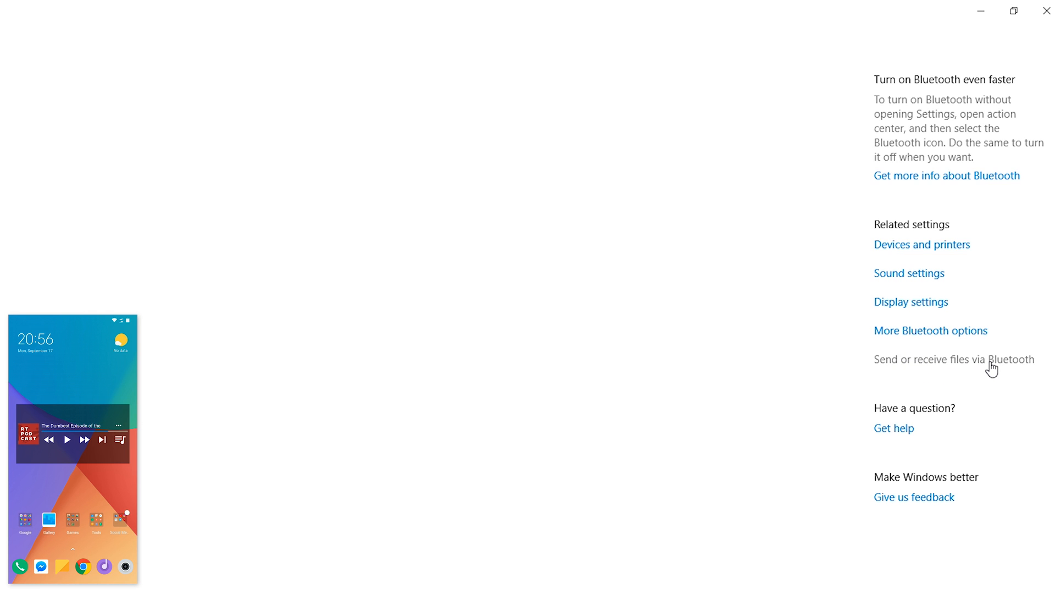
Open the Send or receive files via Bluetooth wizard.
click(953, 358)
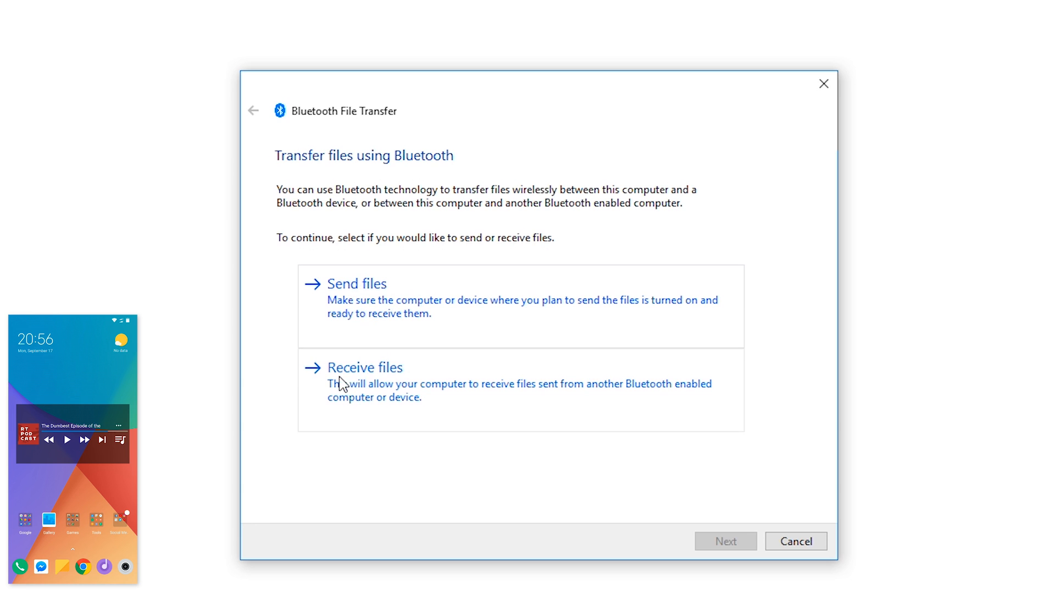
mouse_move(397, 395)
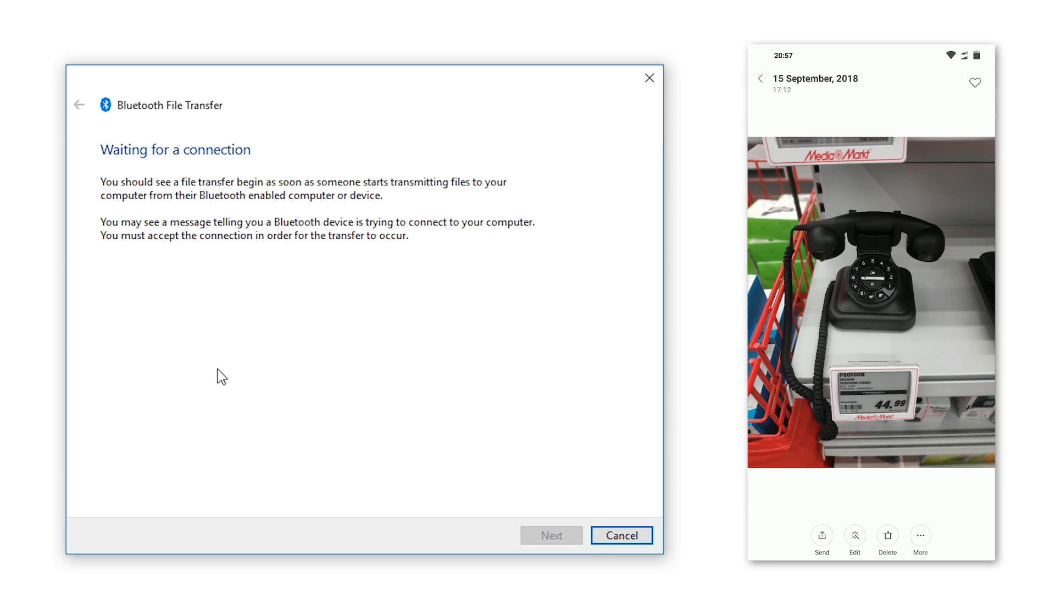
Send the photo from the phone over Bluetooth to DESKTOP-BH0JSUF.
click(822, 540)
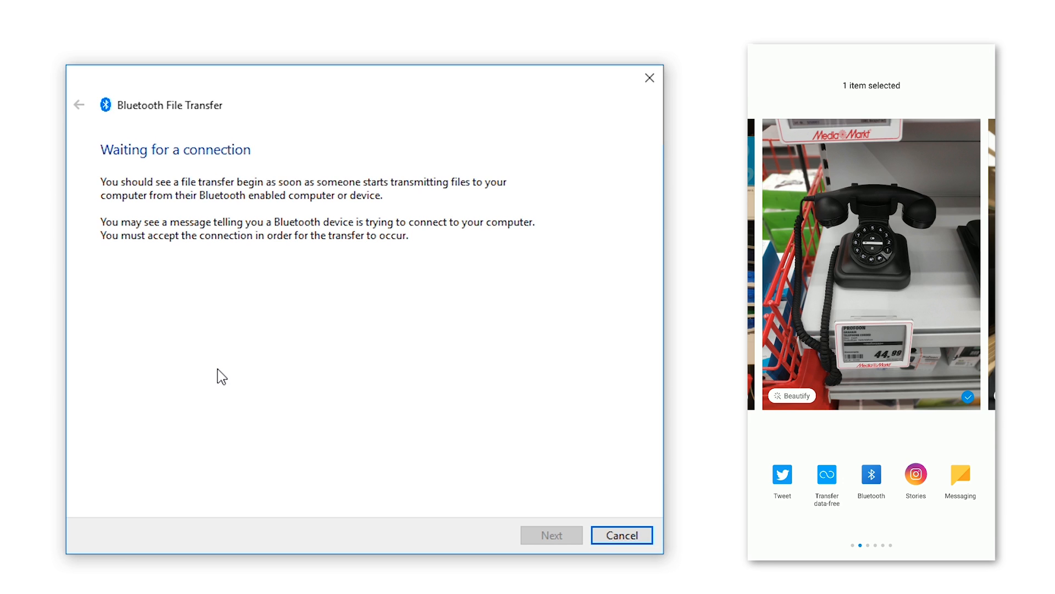
click(870, 475)
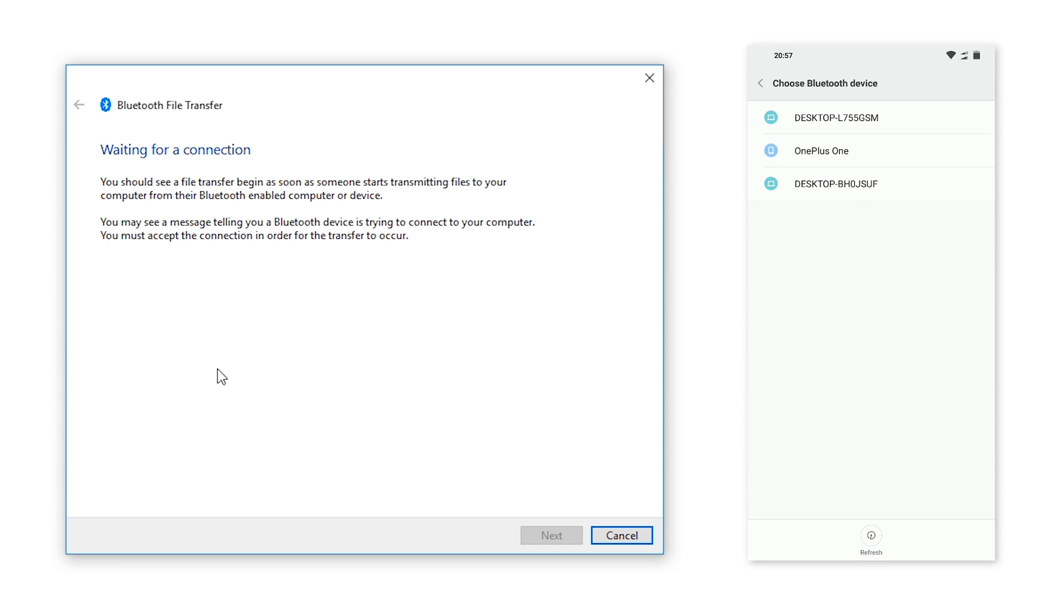
click(871, 535)
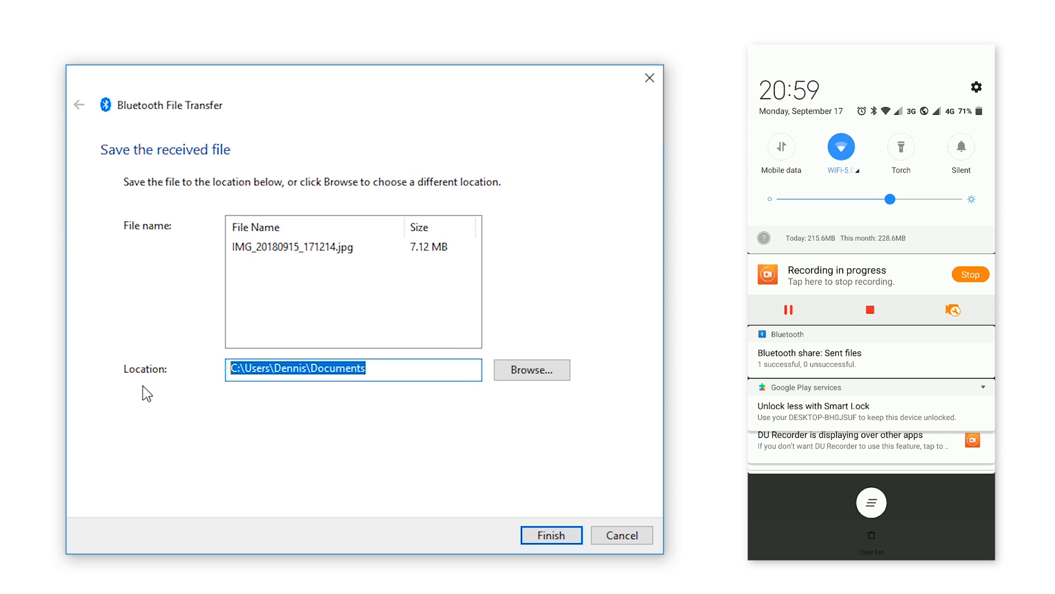
Save IMG_20180915_171214.jpg to the Desktop folder and finish the wizard.
click(531, 369)
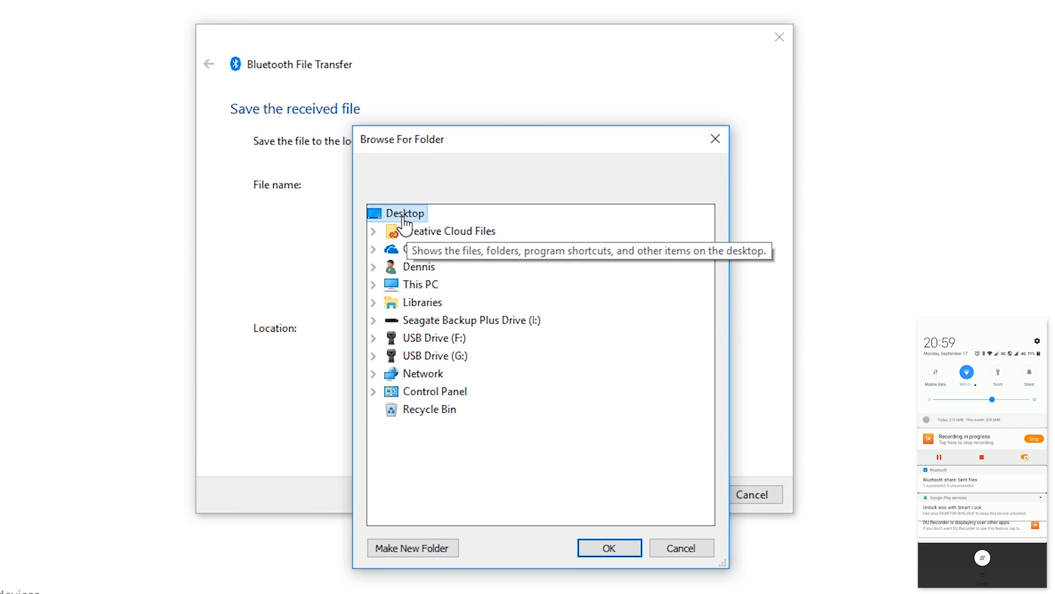
click(608, 548)
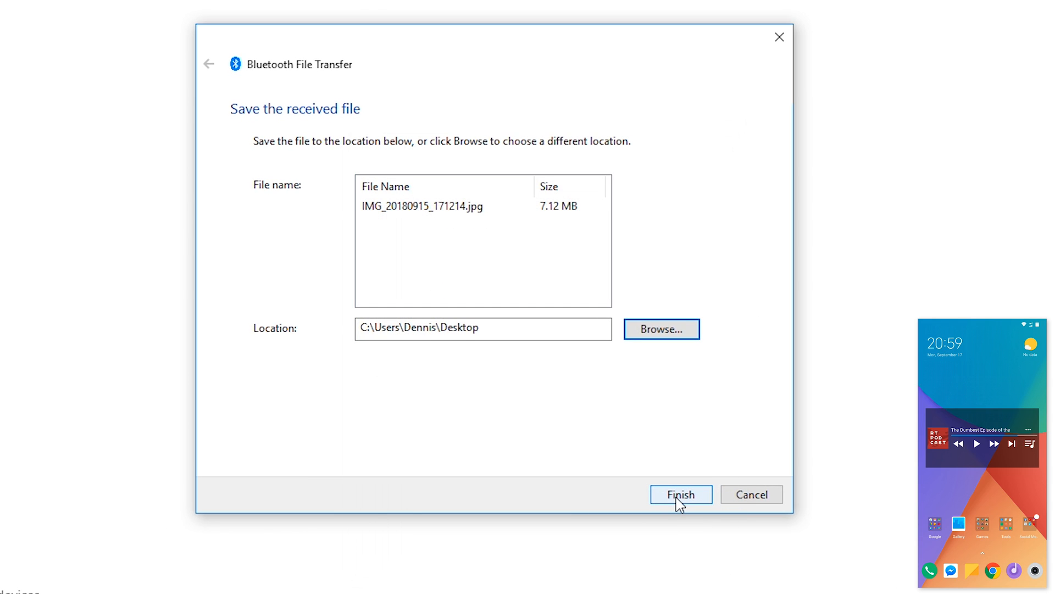
click(681, 494)
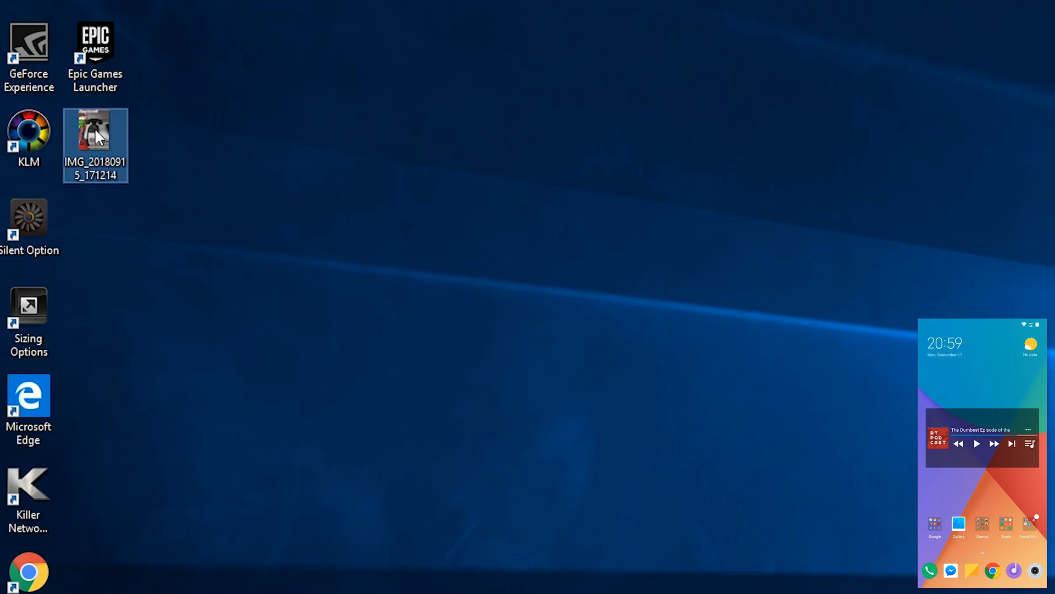
Open the photo from the desktop in Photos.
double_click(95, 127)
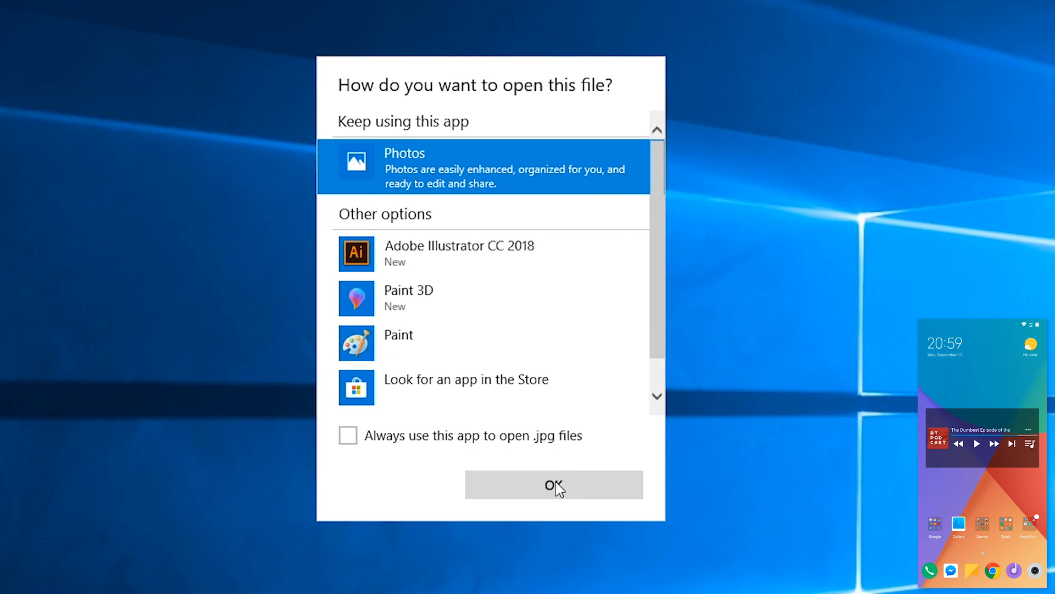
click(553, 483)
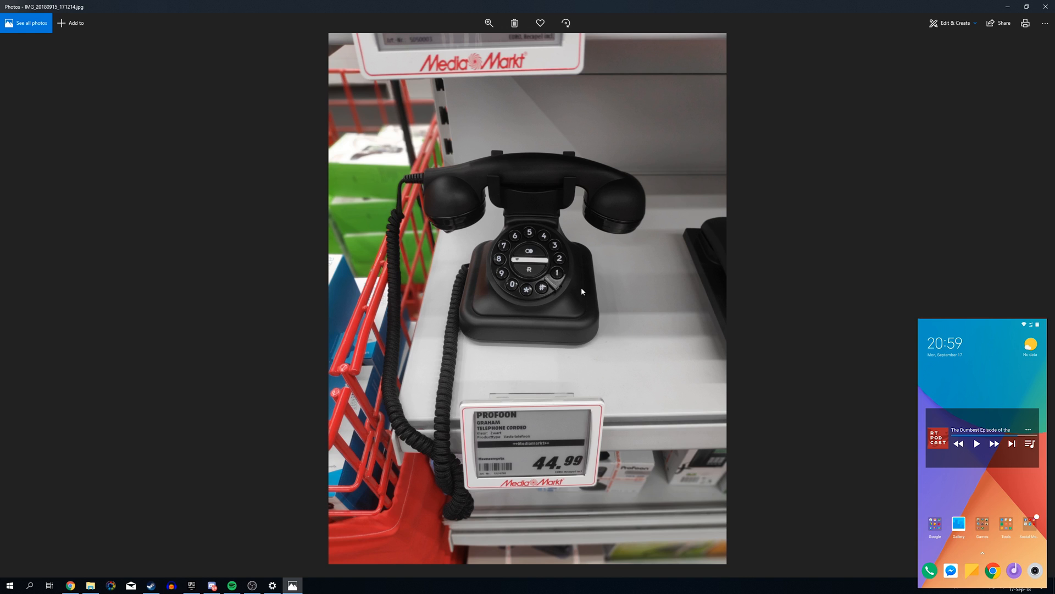